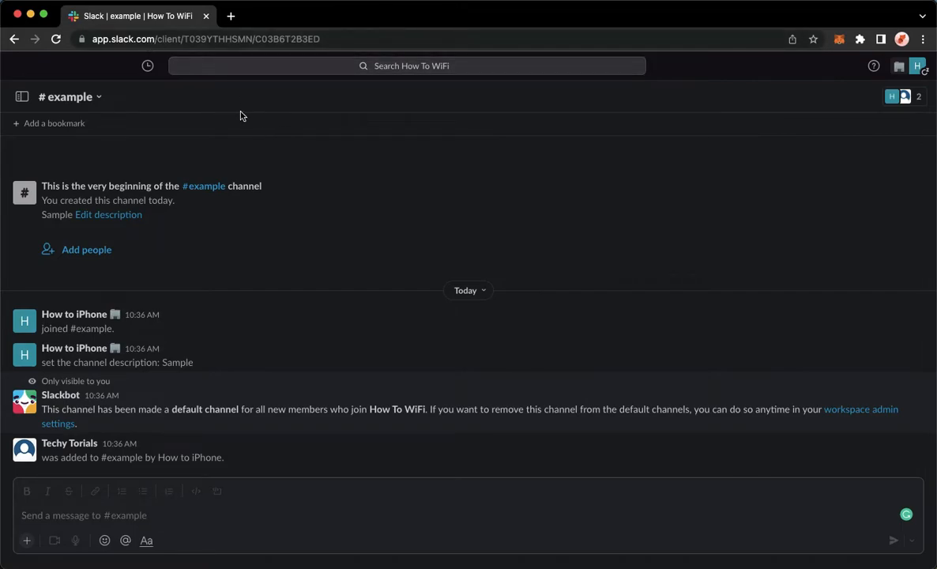
{"action": "mouse_move", "coordinate": [22, 96]}
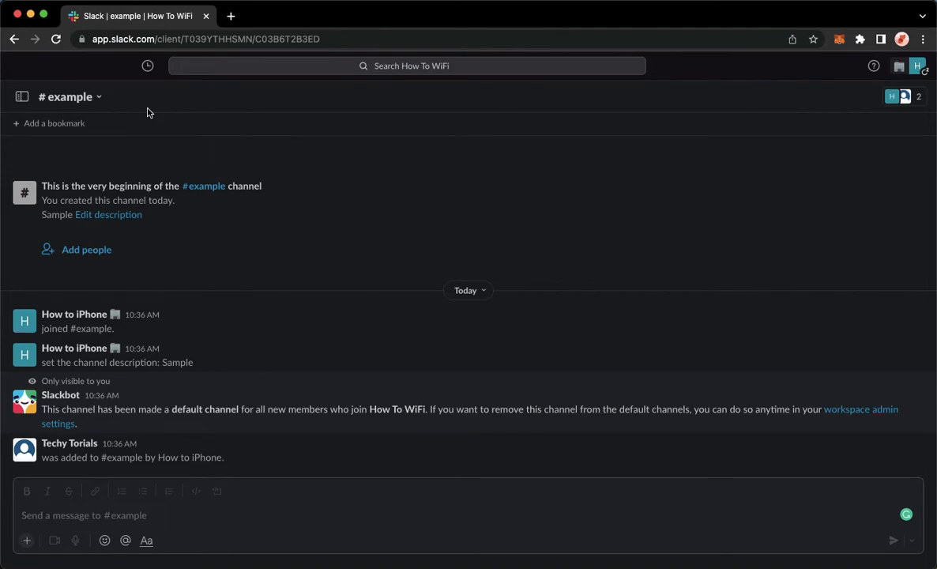
{"action": "left_click", "coordinate": [21, 96]}
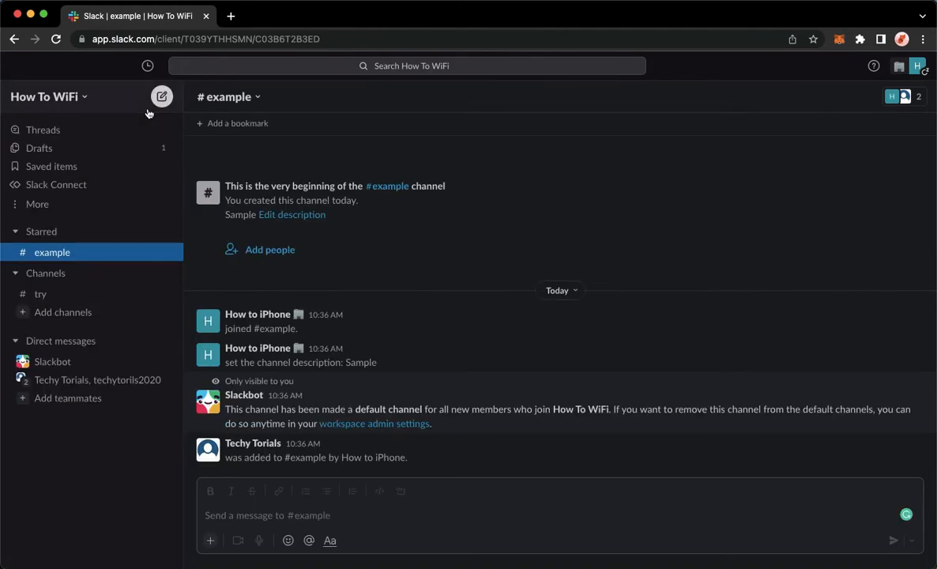
{"action": "left_click", "coordinate": [162, 95]}
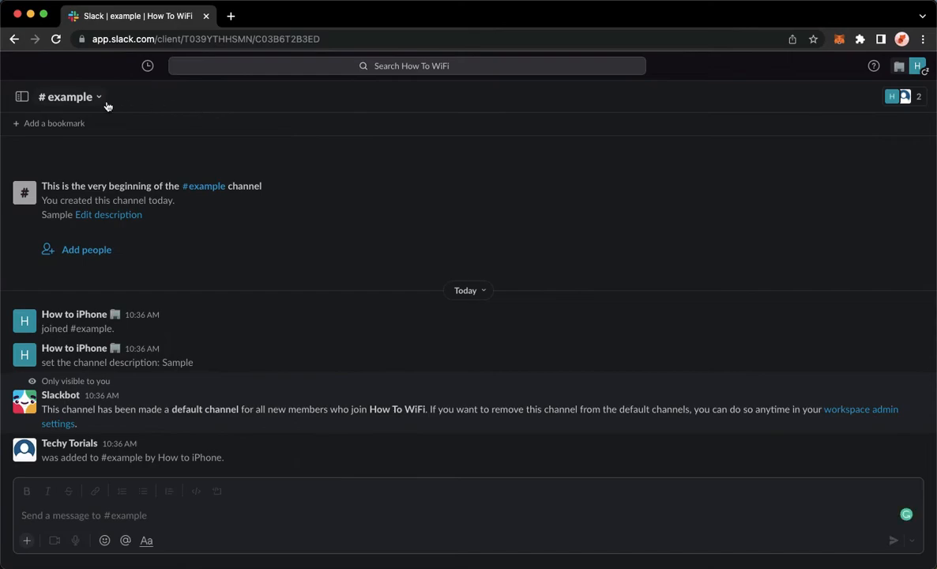